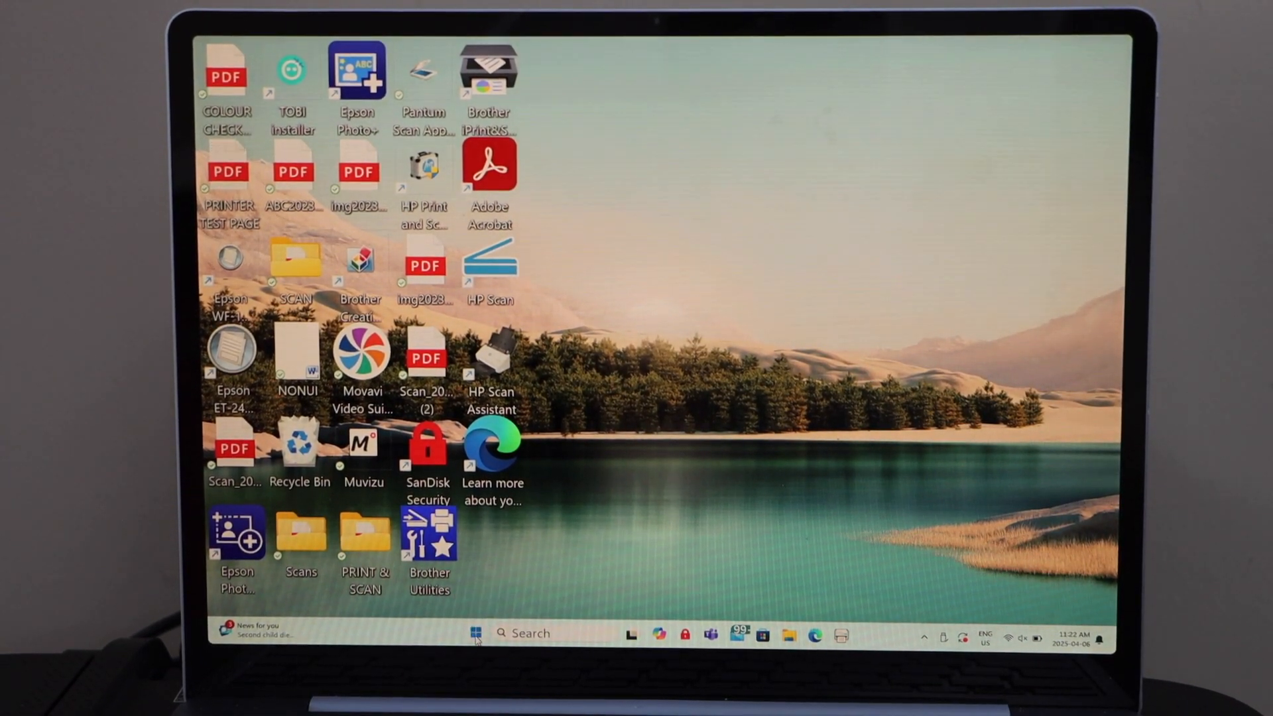
Open Settings' Bluetooth & devices to reach the Canon TS3700 series in Printers & scanners
{"action": "left_click", "coordinate": [475, 633]}
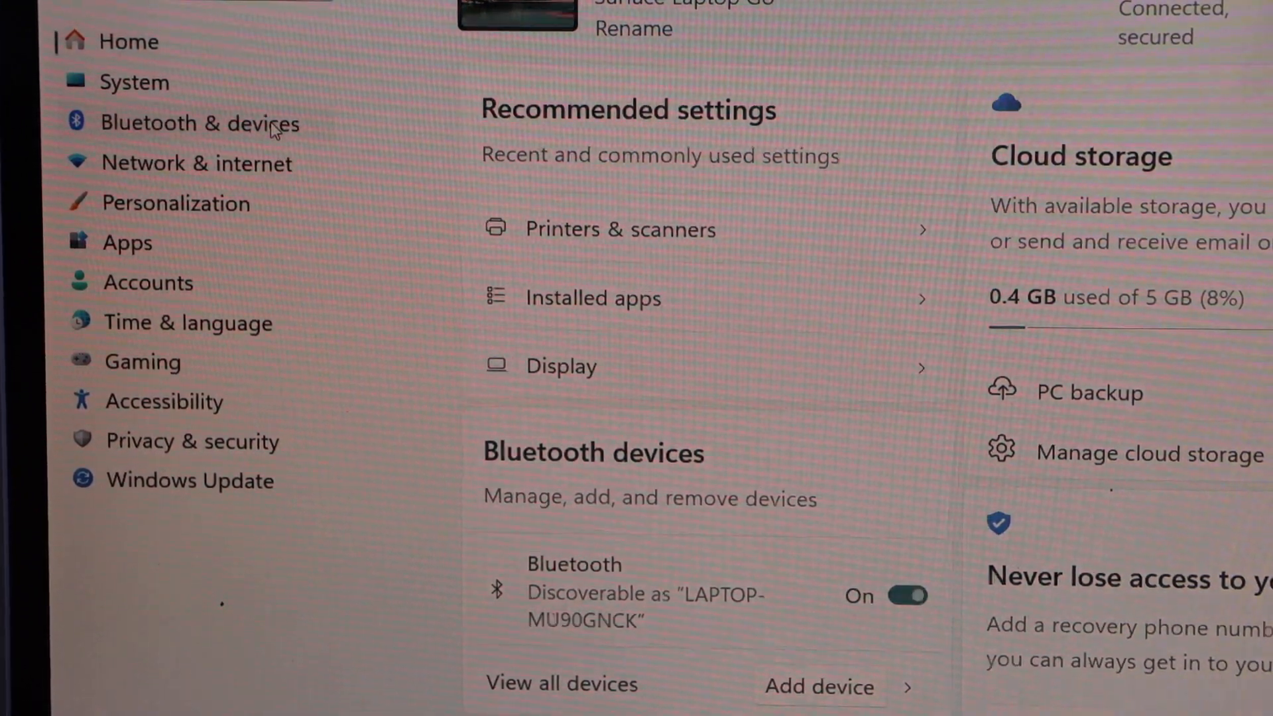
{"action": "left_click", "coordinate": [199, 123]}
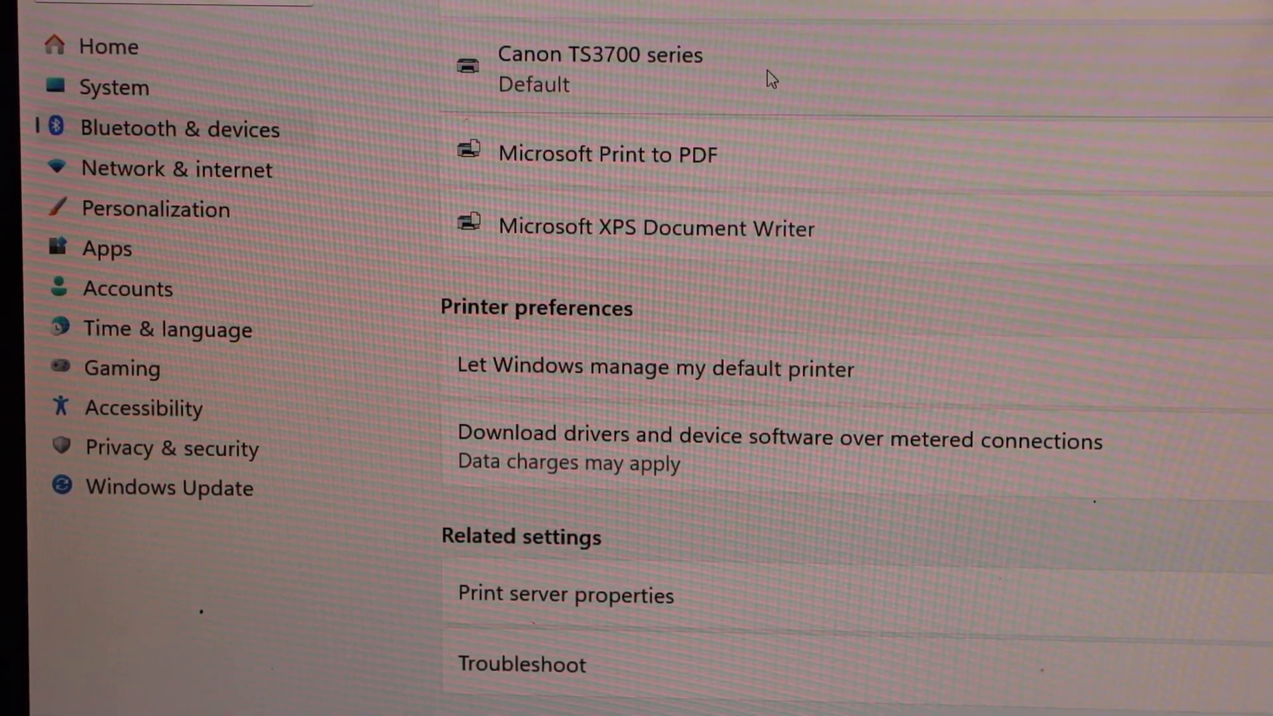
Open the Canon TS3700 series printer's settings page
{"action": "left_click", "coordinate": [594, 66]}
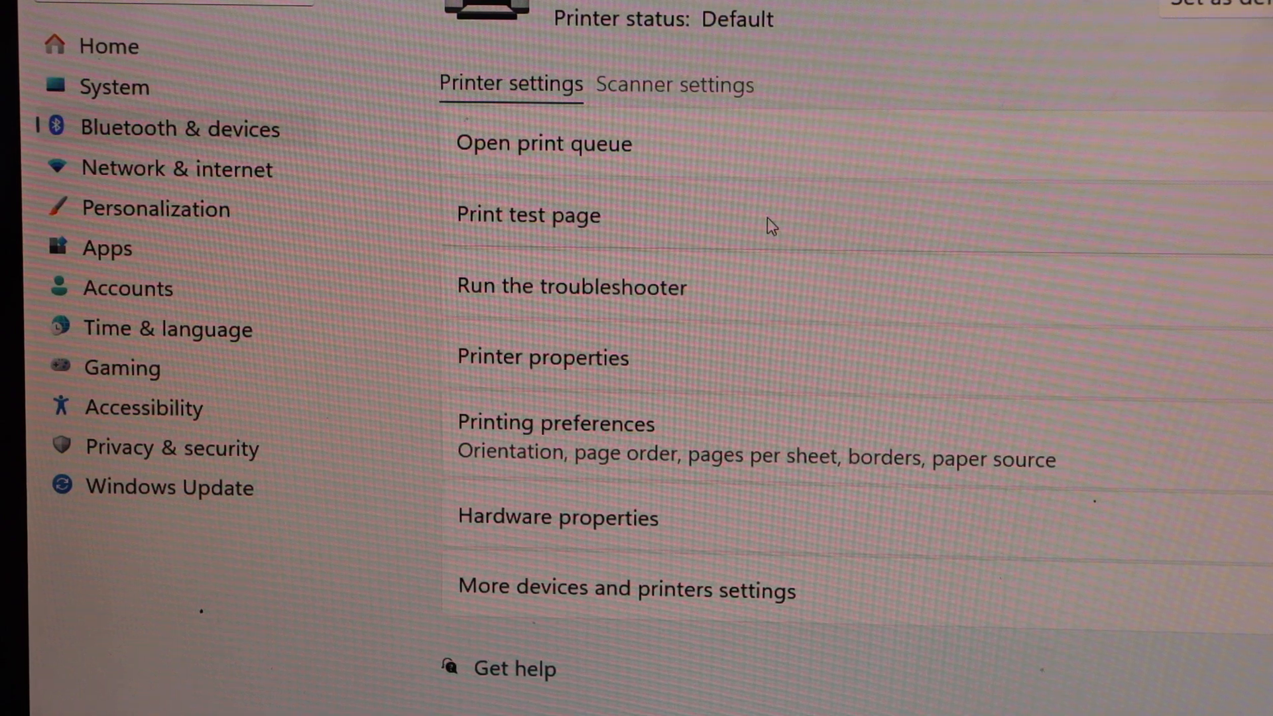
{"action": "mouse_move", "coordinate": [658, 256]}
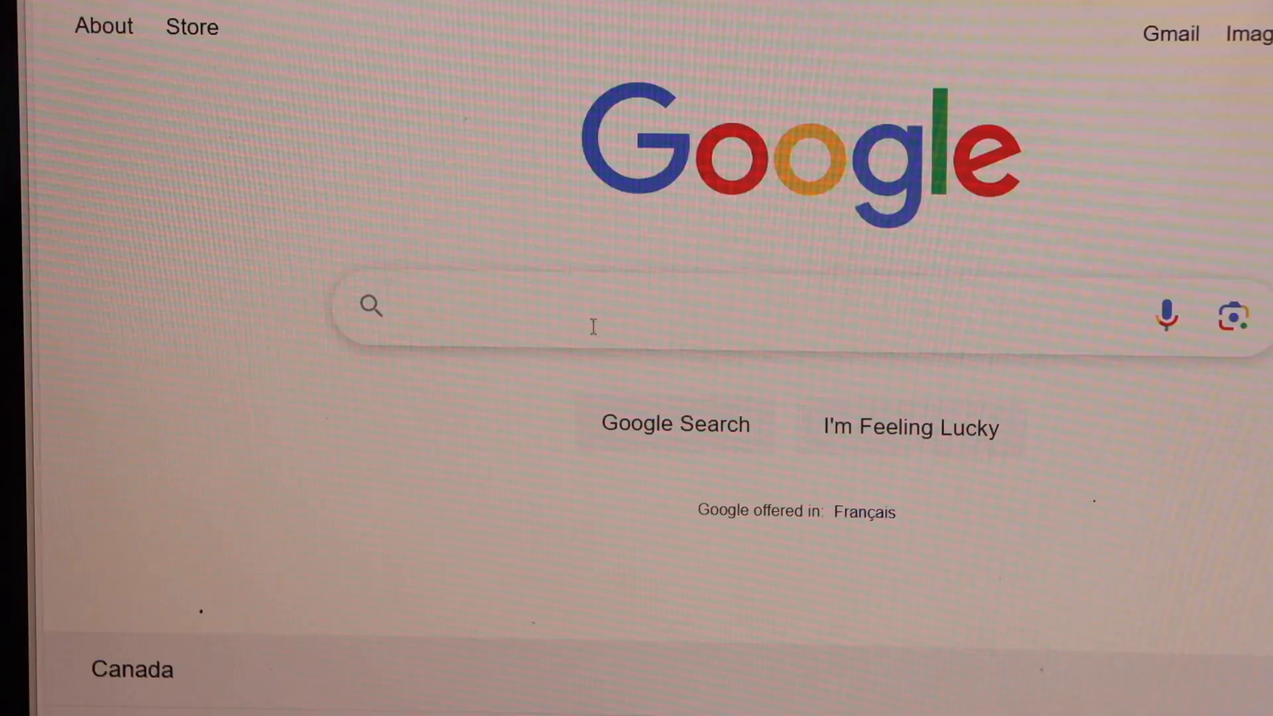
Search 'canon ij setup', open Canon's Official Manuals site, and enter model TS3720
{"action": "type", "text": "CA"}
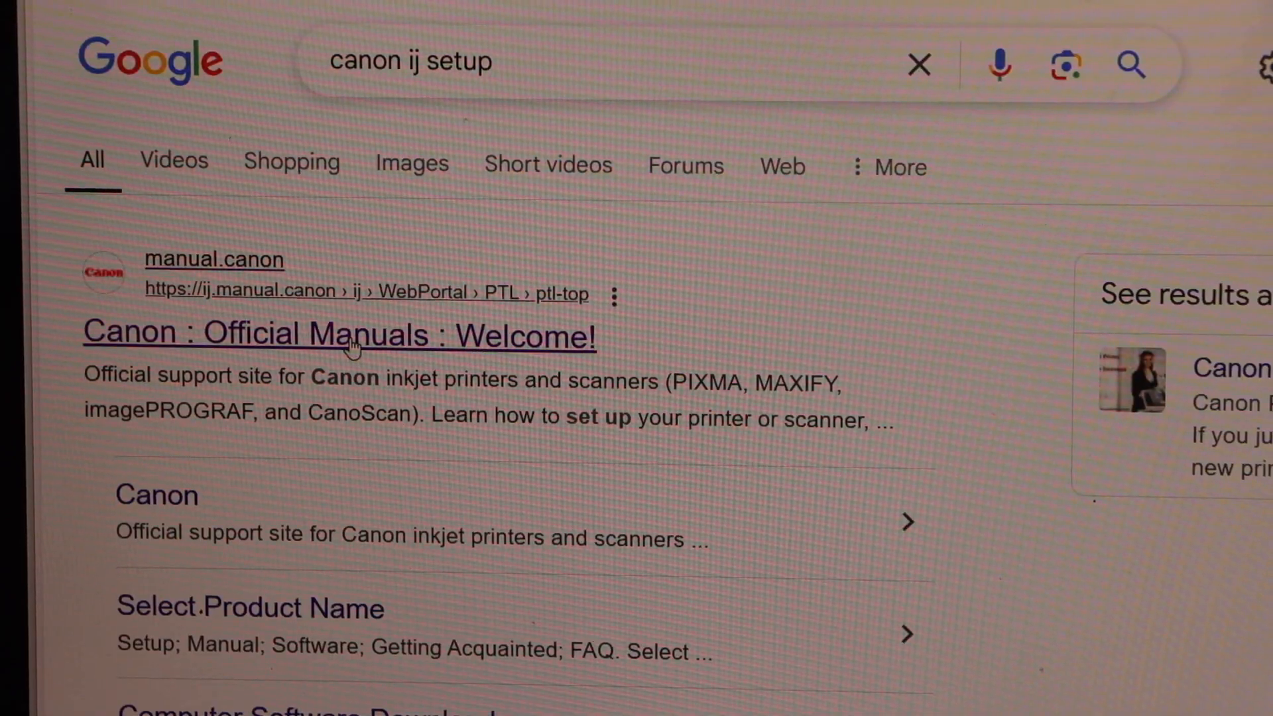
{"action": "left_click", "coordinate": [351, 333]}
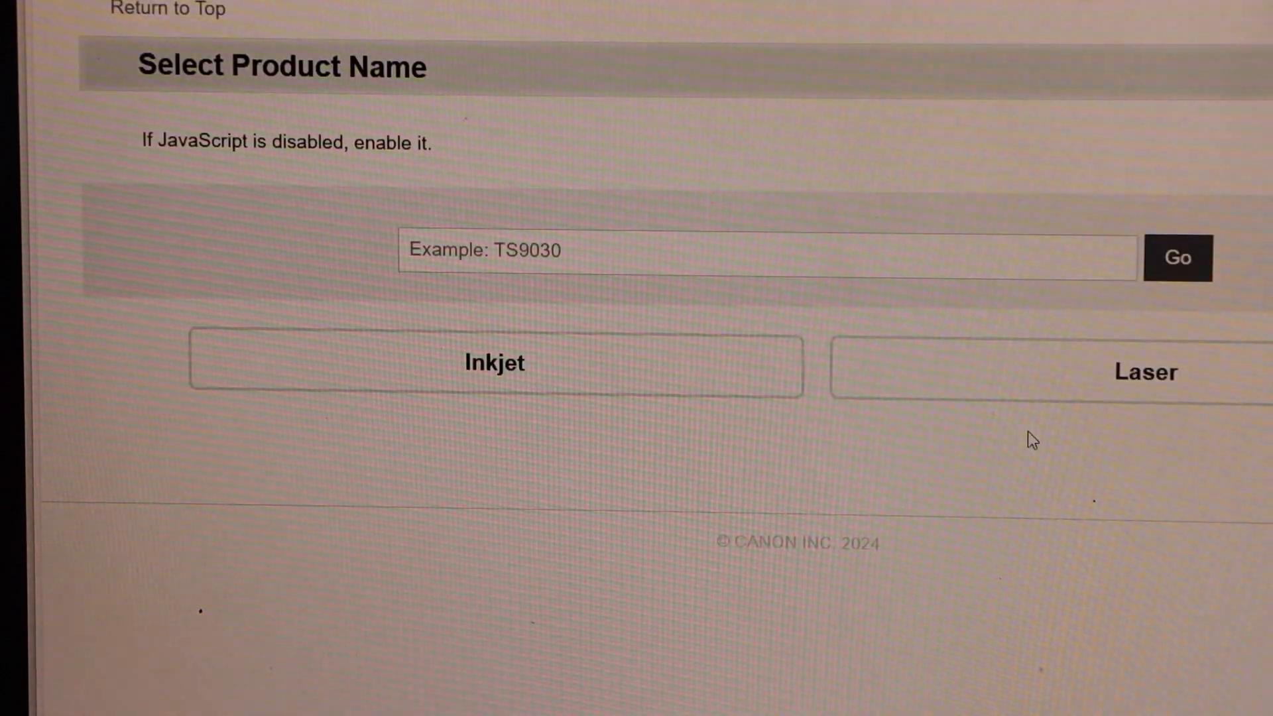
{"action": "mouse_move", "coordinate": [612, 545]}
{"action": "type", "text": "T"}
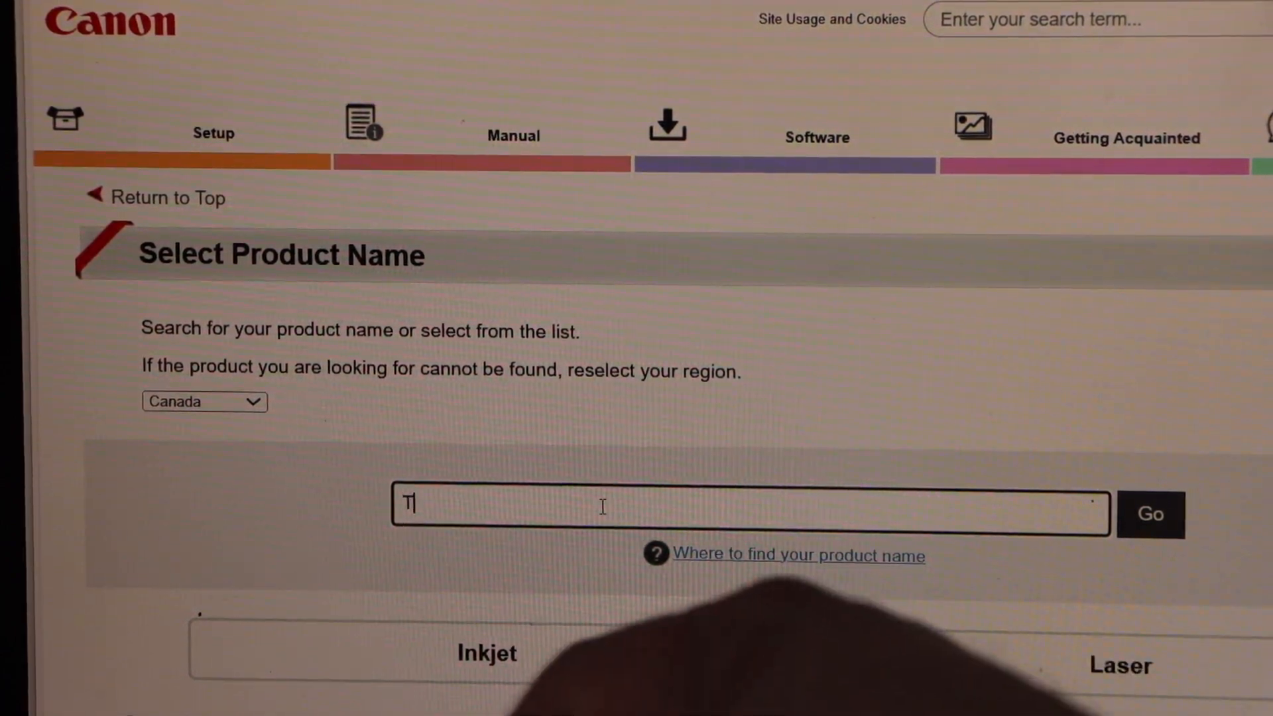
{"action": "type", "text": "S3720"}
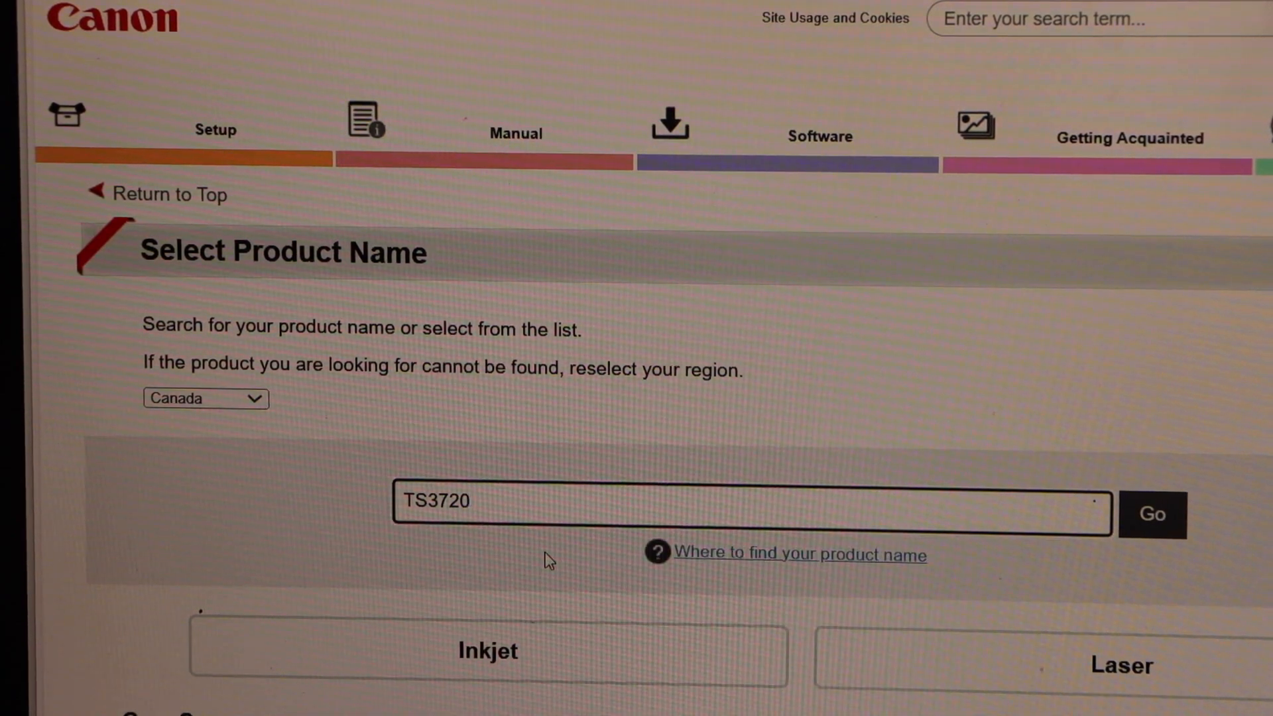
Look up TS3720 and start its setup guide through step 6, Connecting to a Computer (Windows)
{"action": "left_click", "coordinate": [1155, 514]}
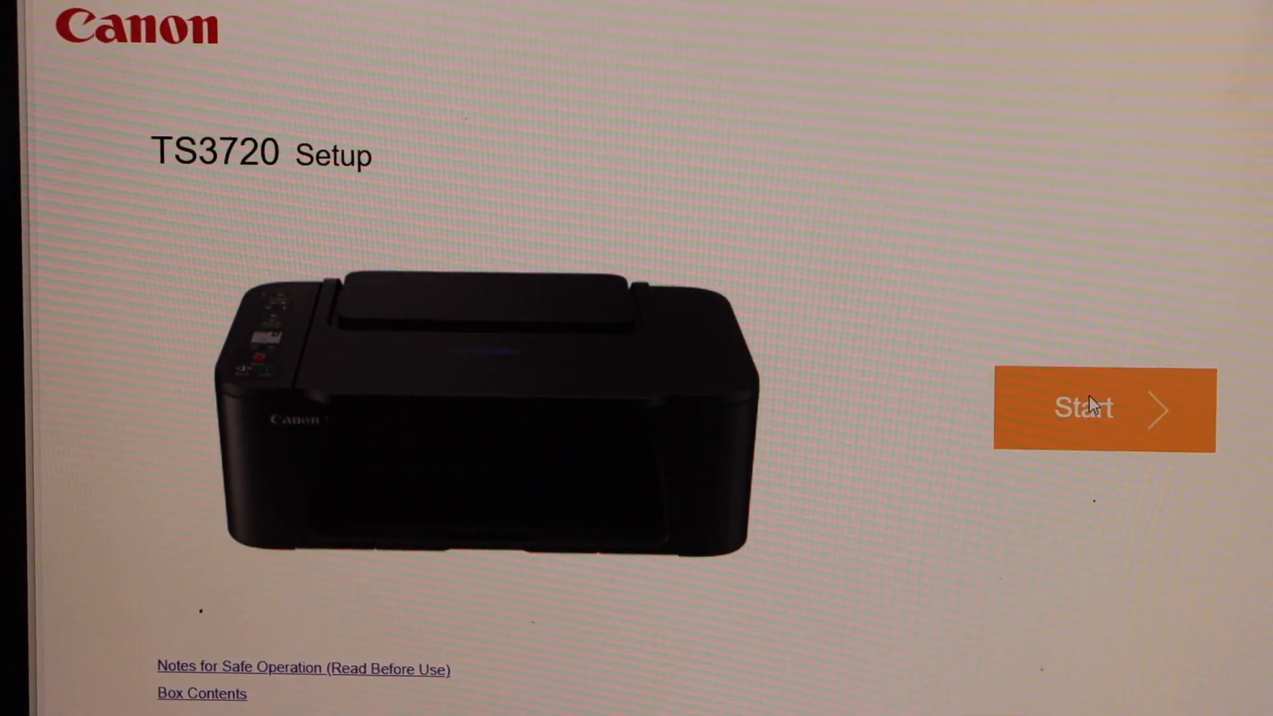
{"action": "left_click", "coordinate": [1093, 409]}
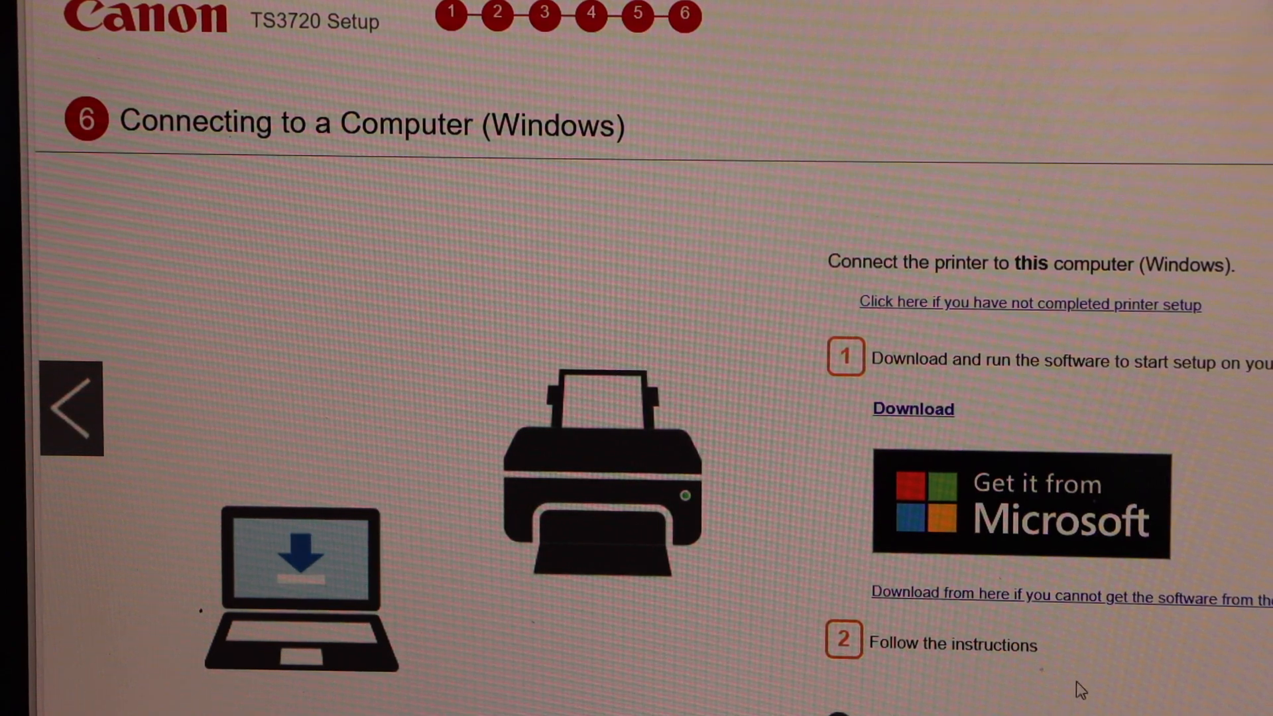
Scroll the Canon download step, then return to the printer's Windows Settings page
{"action": "scroll", "scroll_direction": "down", "scroll_amount": 3}
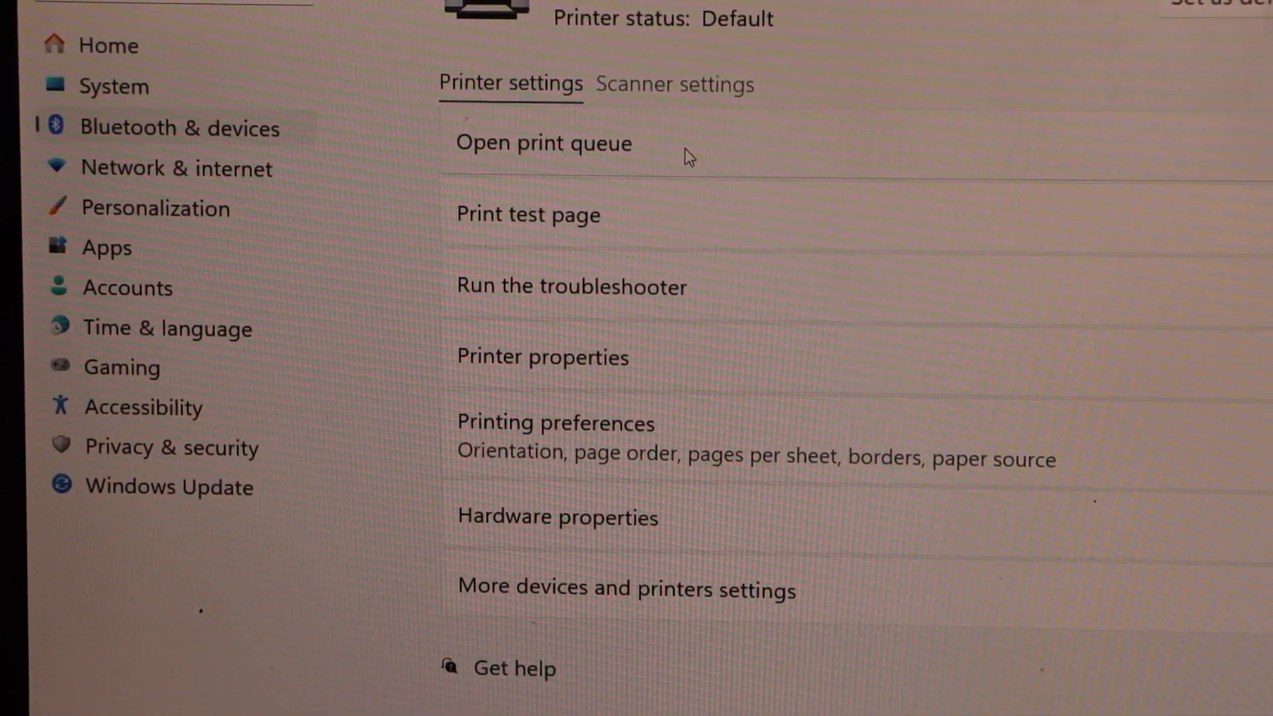
Launch the Scan app from the Canon printer's Scanner settings
{"action": "left_click", "coordinate": [673, 85]}
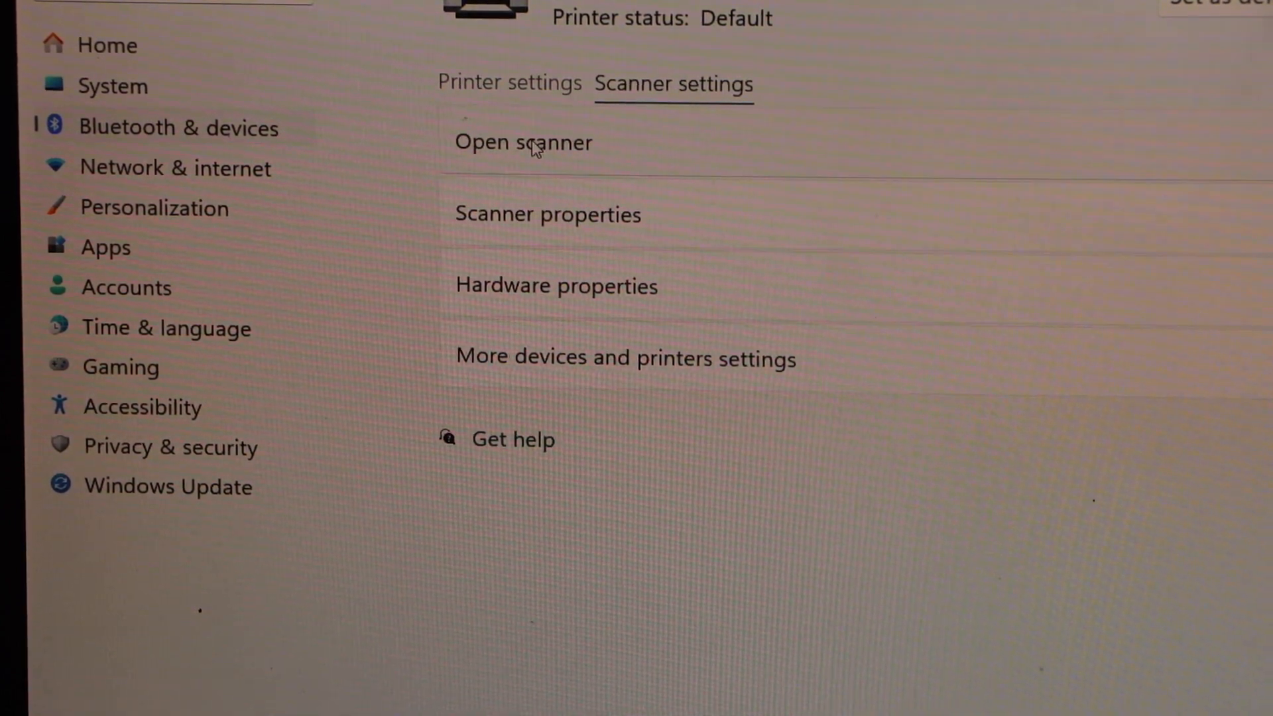
{"action": "left_click", "coordinate": [524, 142]}
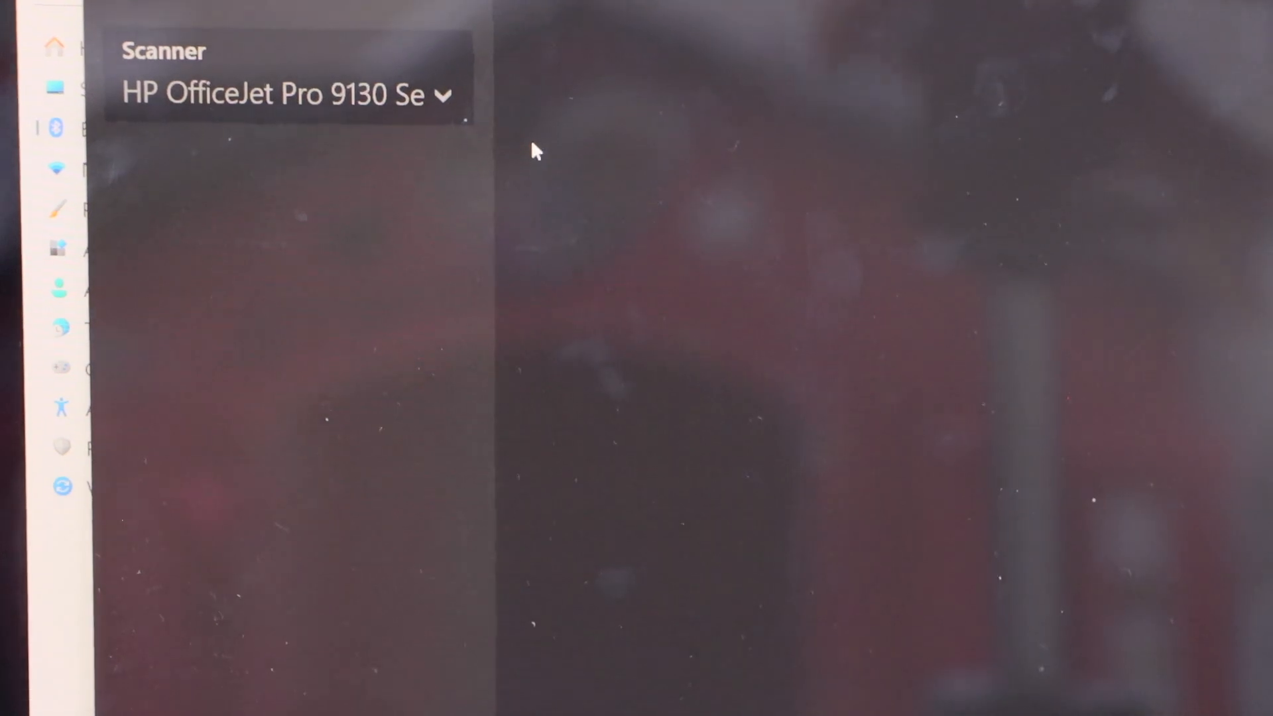